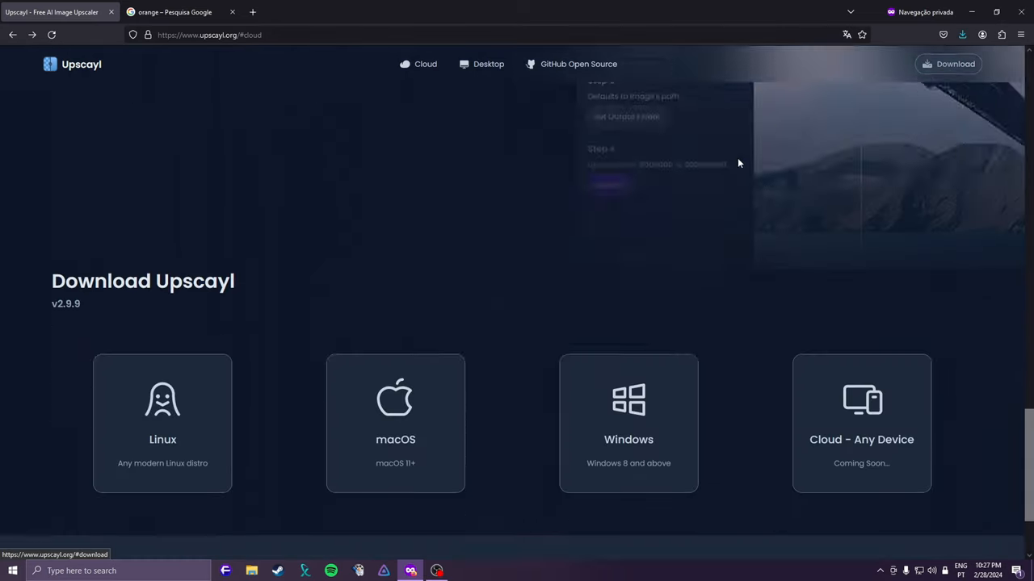
# Download the Upscayl Windows EXE installer from the download page.
pyautogui.scroll(-3)
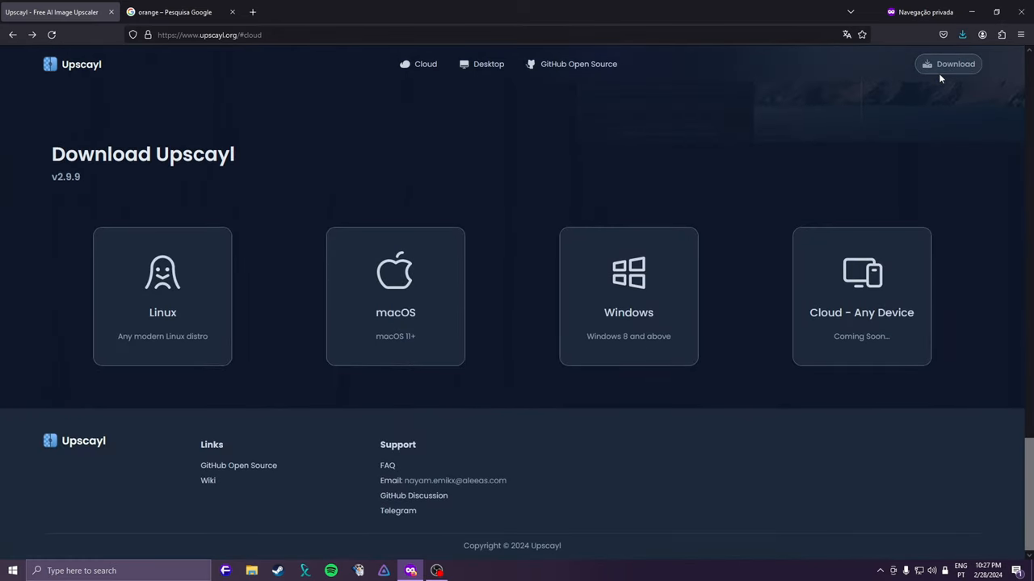
pyautogui.moveTo(213, 70)
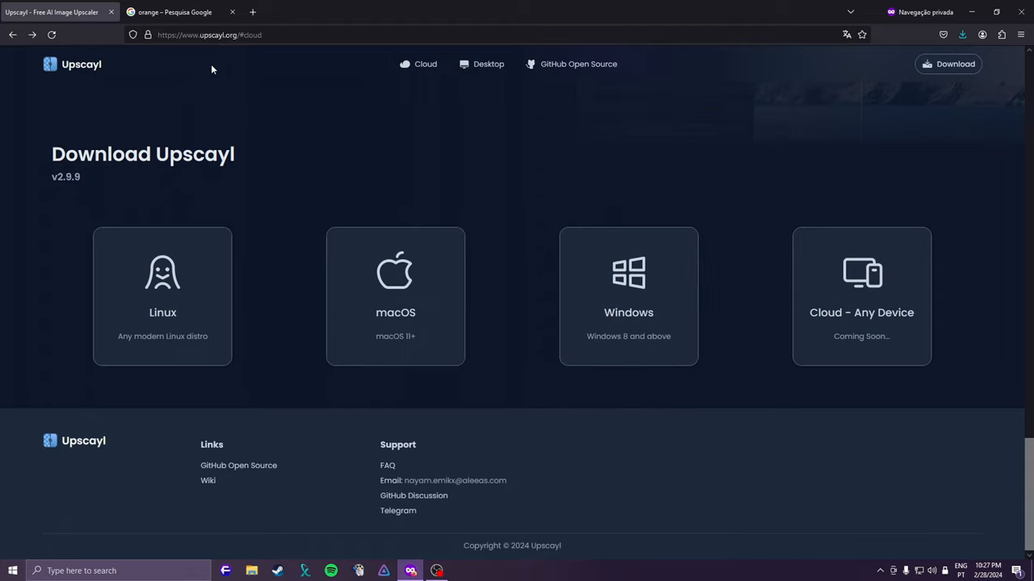
pyautogui.moveTo(224, 85)
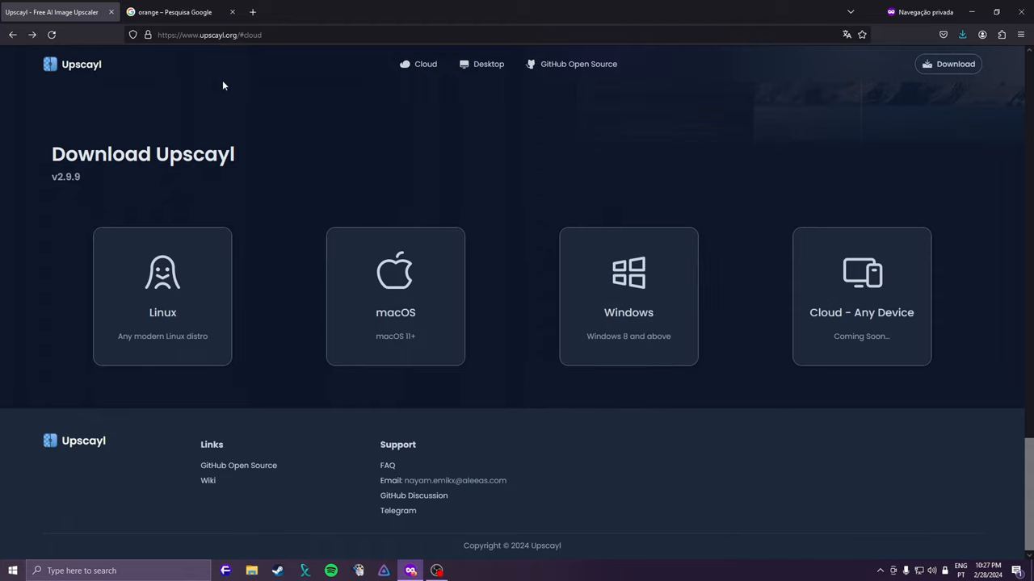
pyautogui.moveTo(636, 220)
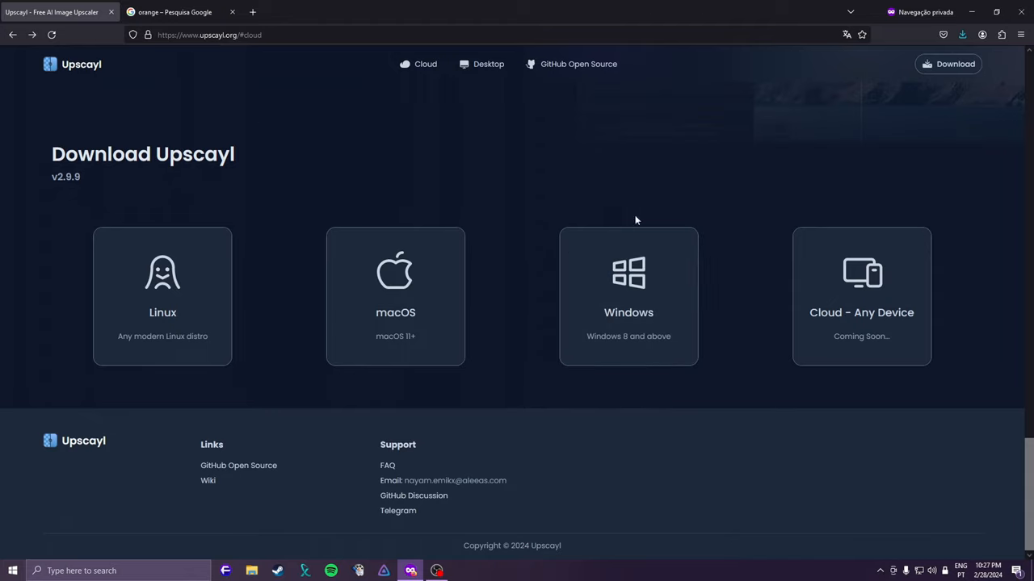
pyautogui.moveTo(499, 326)
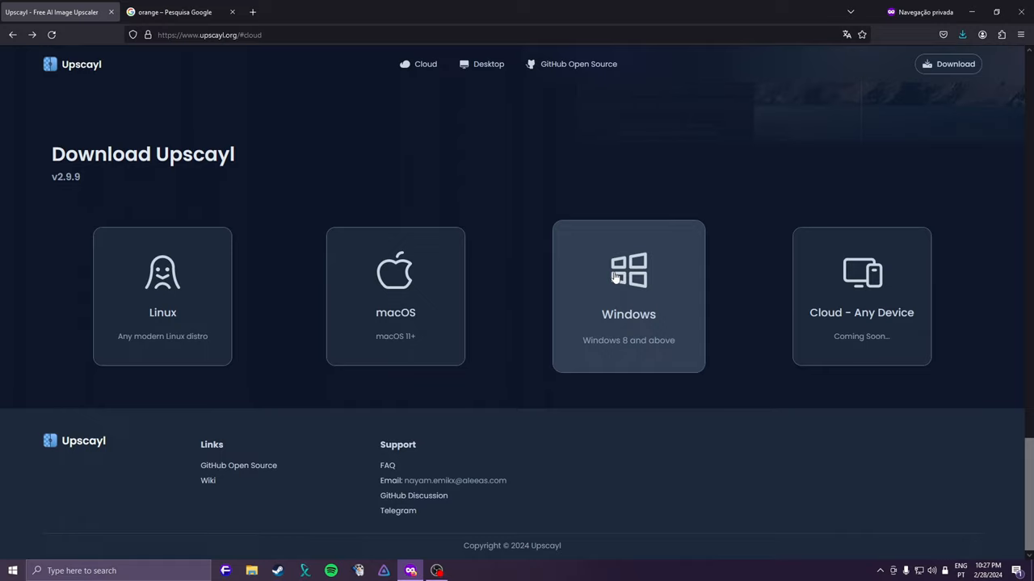
pyautogui.moveTo(633, 284)
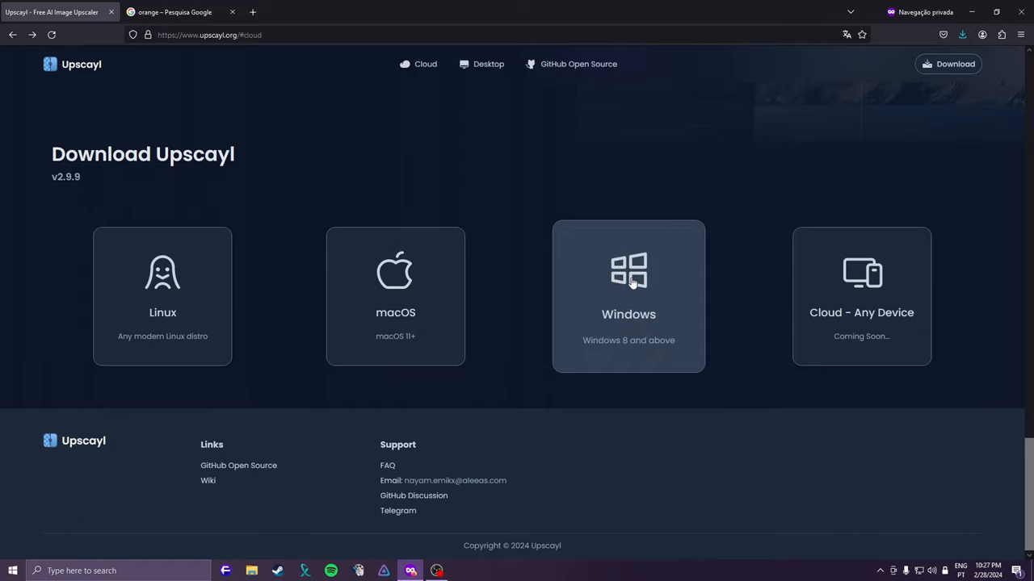
pyautogui.click(628, 297)
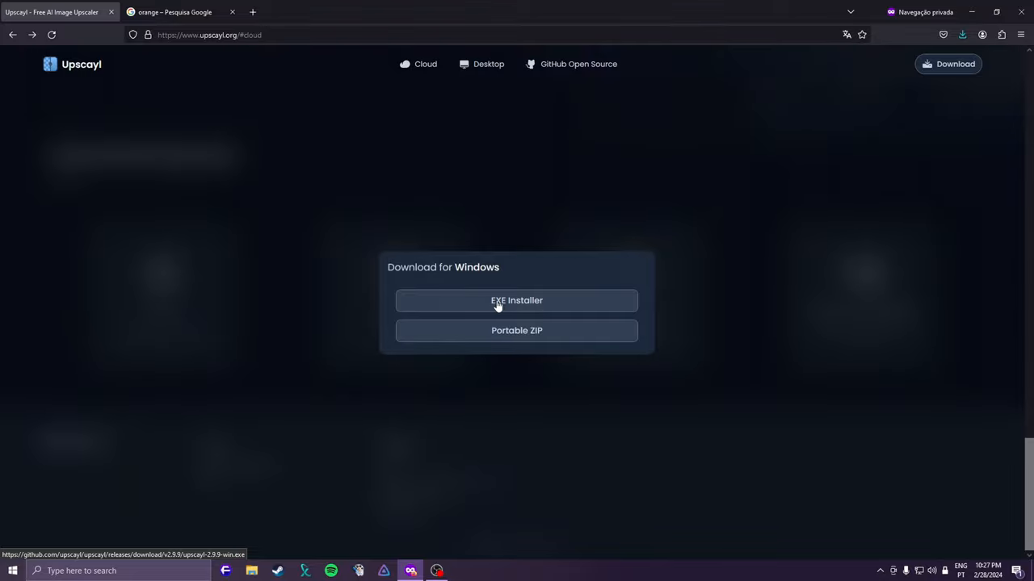
pyautogui.click(517, 301)
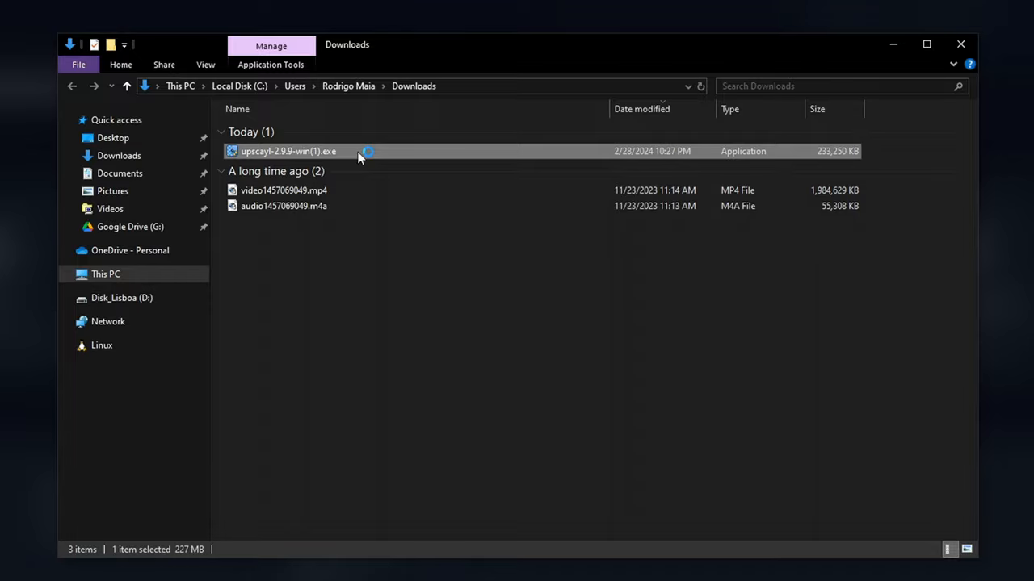
# Install Upscayl to the default folder from the downloaded exe and launch it on finish.
pyautogui.doubleClick(287, 151)
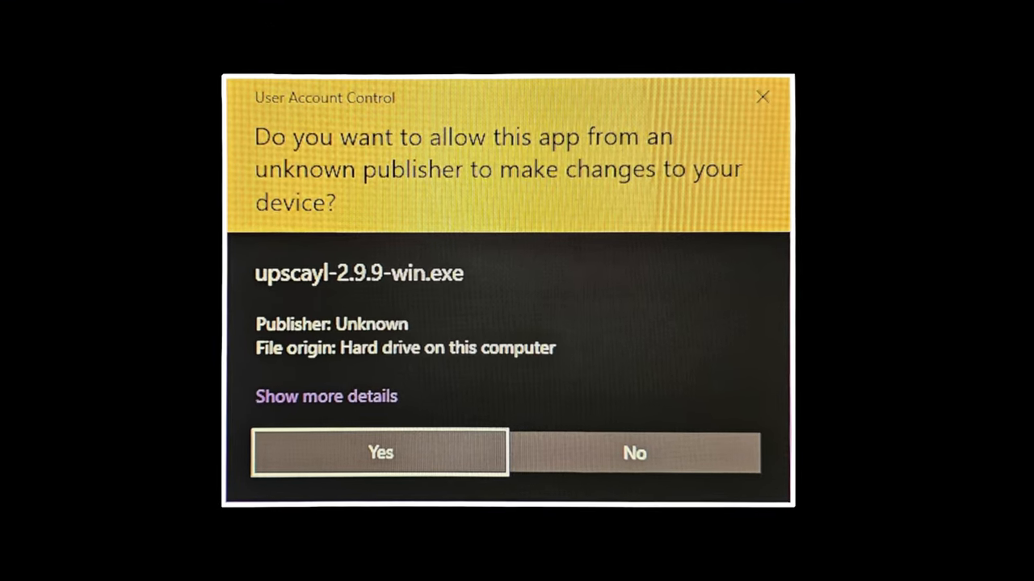
pyautogui.click(380, 453)
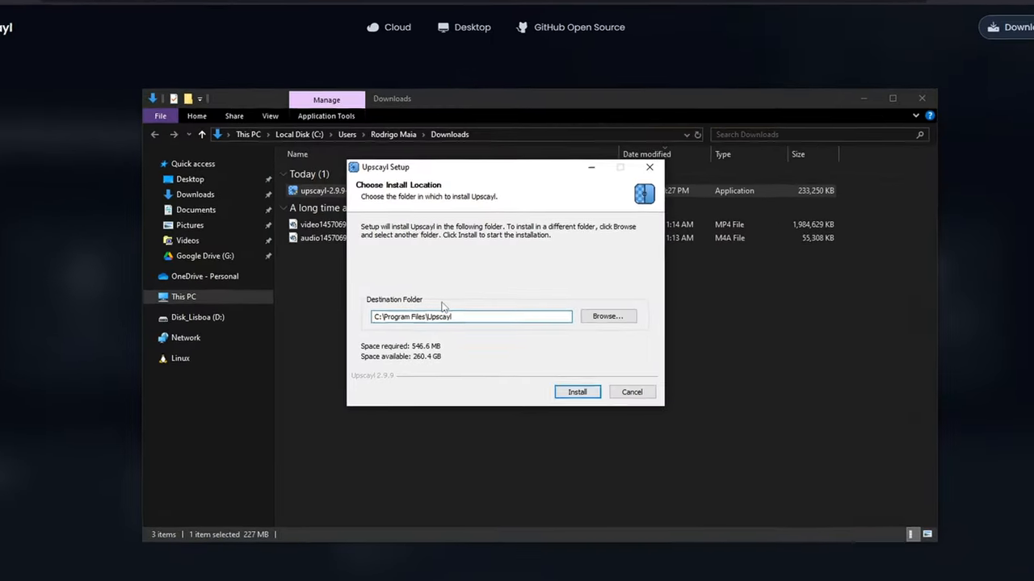
pyautogui.click(578, 392)
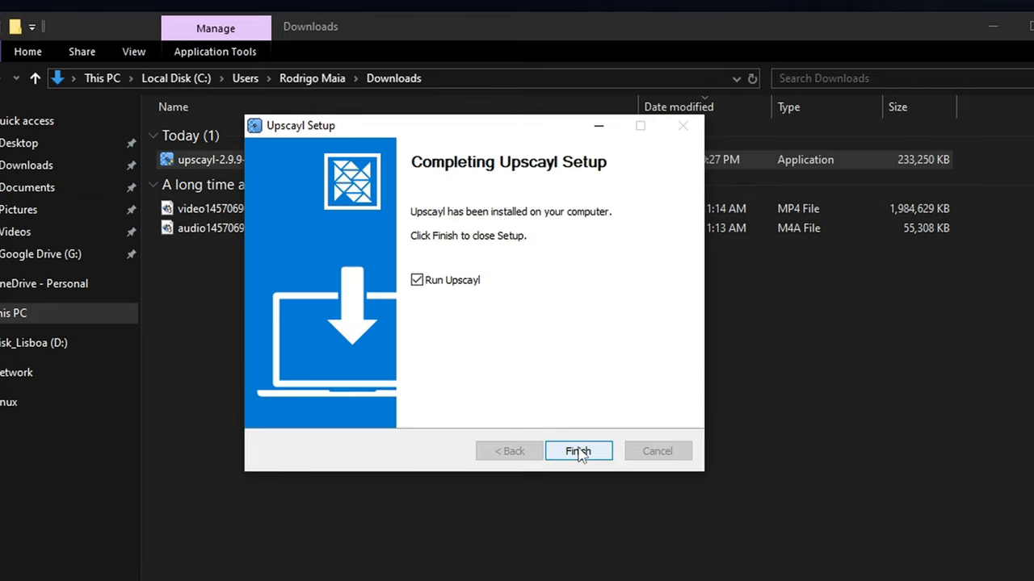
pyautogui.click(417, 280)
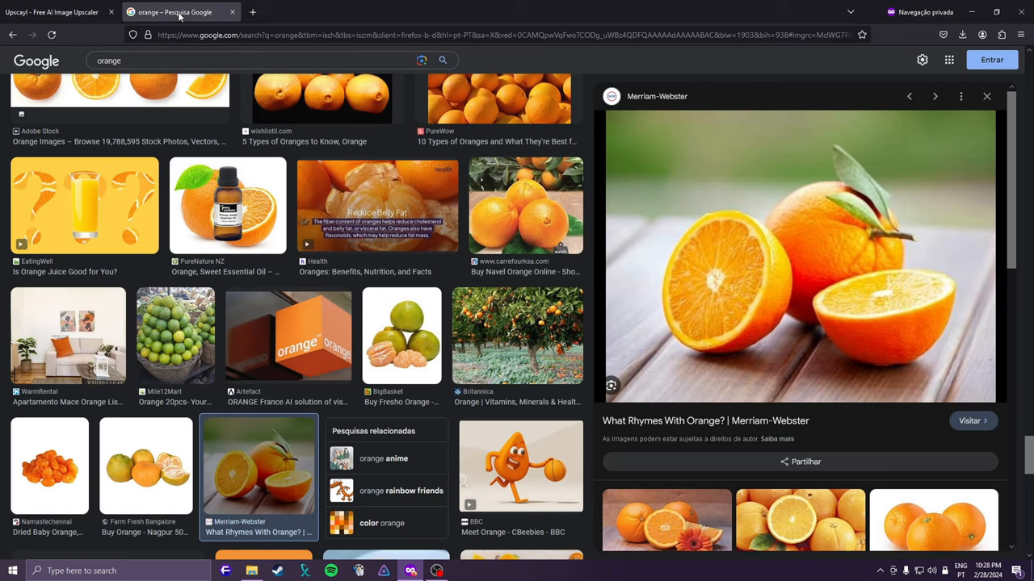
pyautogui.moveTo(793, 307)
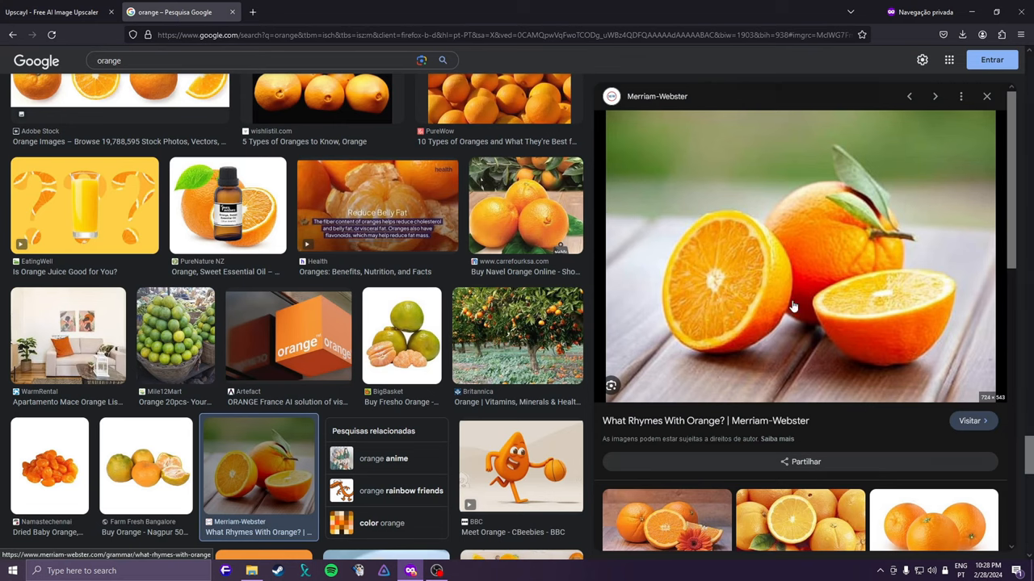
# Save the large oranges photo into Downloads and bring Upscayl to the front.
pyautogui.click(794, 305)
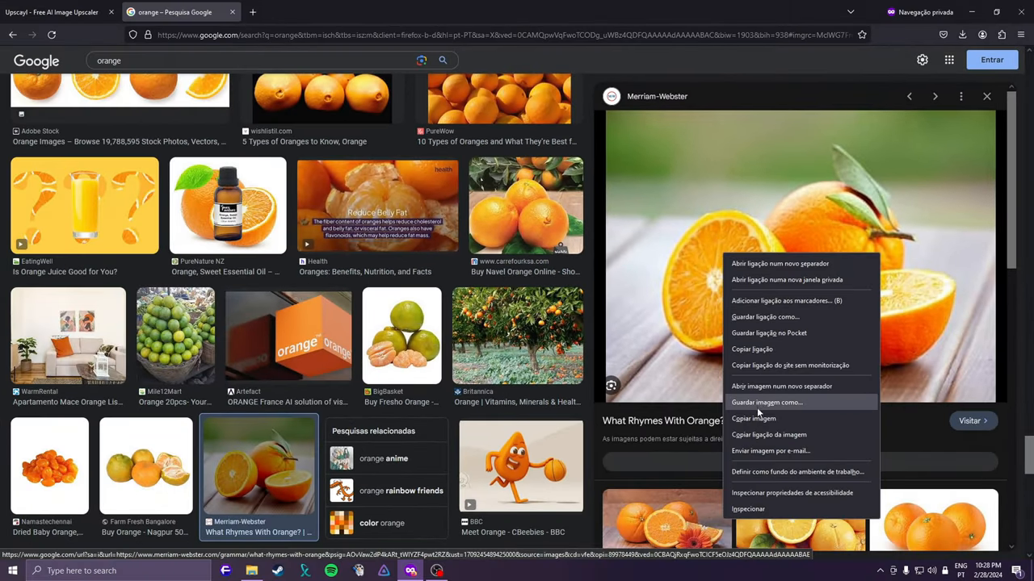
pyautogui.click(766, 402)
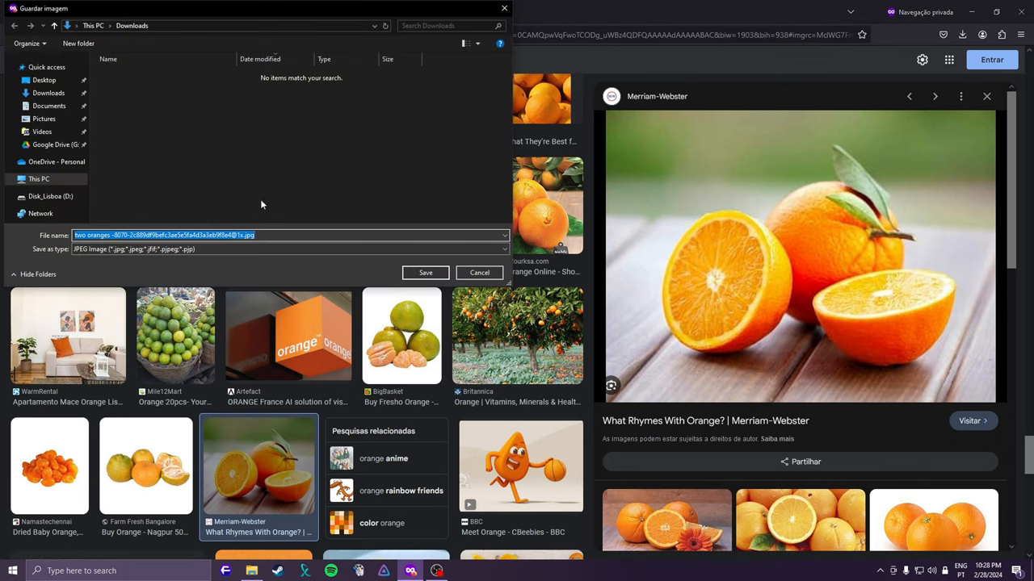
pyautogui.click(478, 272)
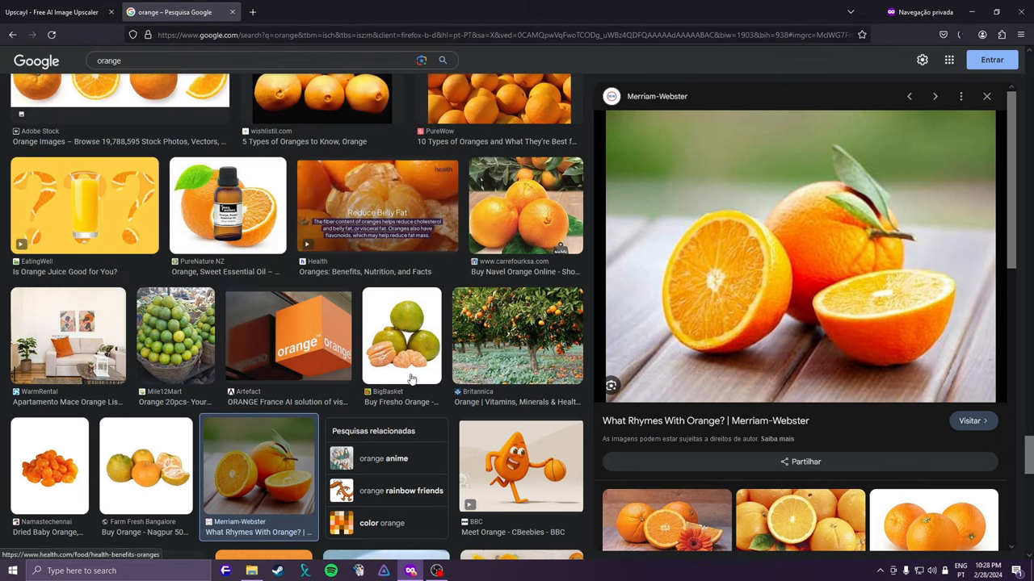
pyautogui.moveTo(259, 559)
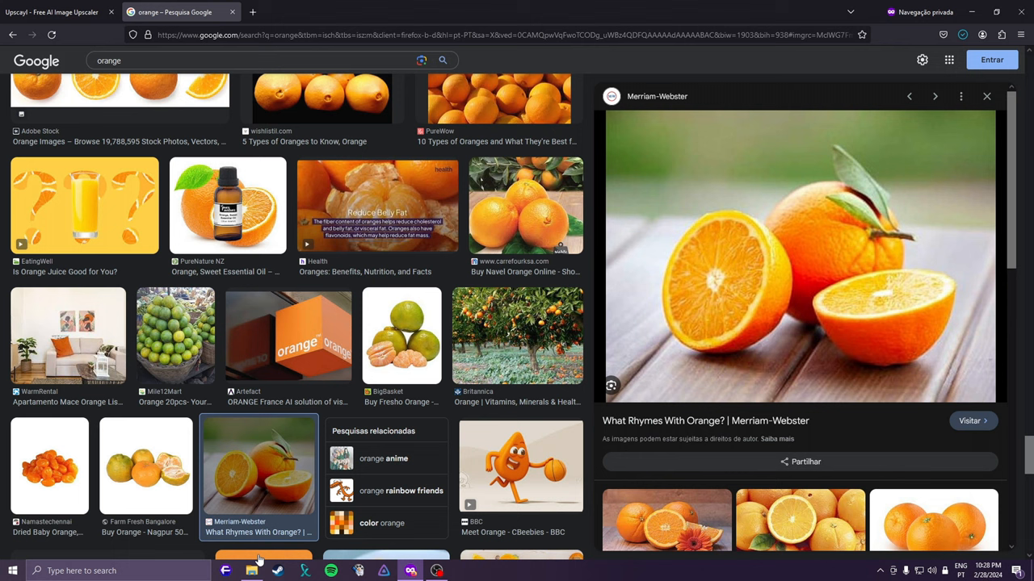
pyautogui.click(13, 571)
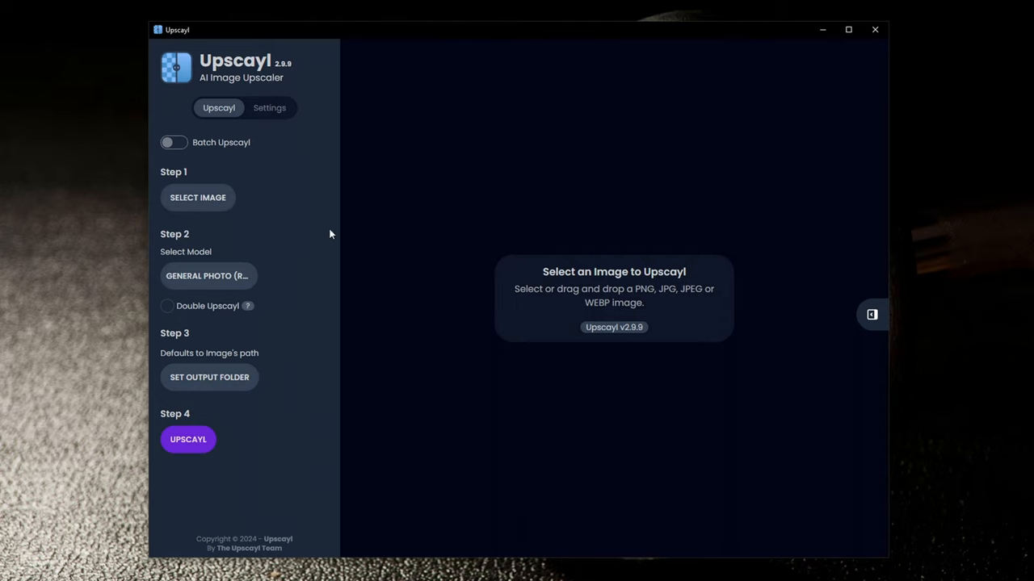
pyautogui.moveTo(197, 197)
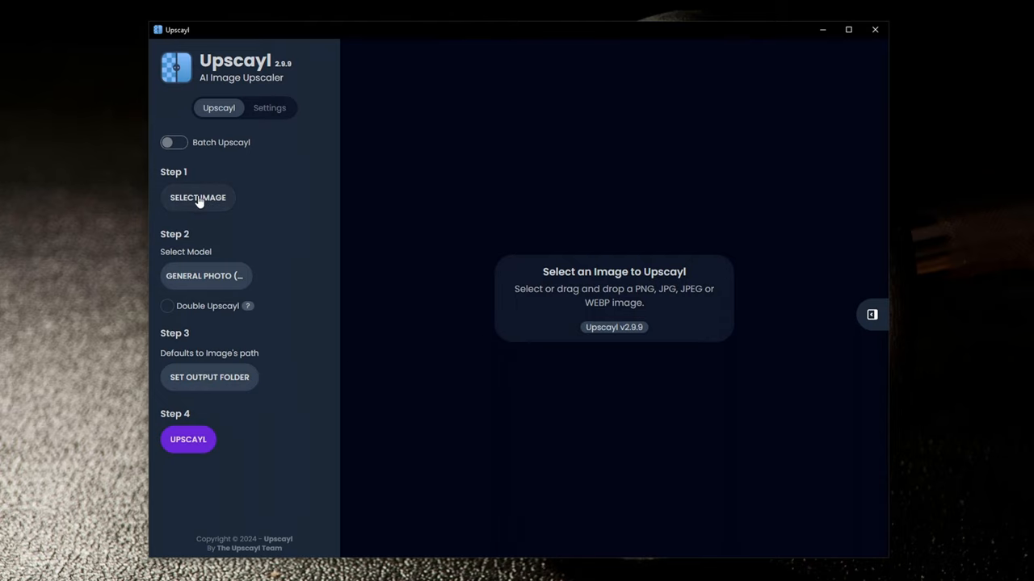
# Load the saved oranges photo into Upscayl.
pyautogui.click(197, 197)
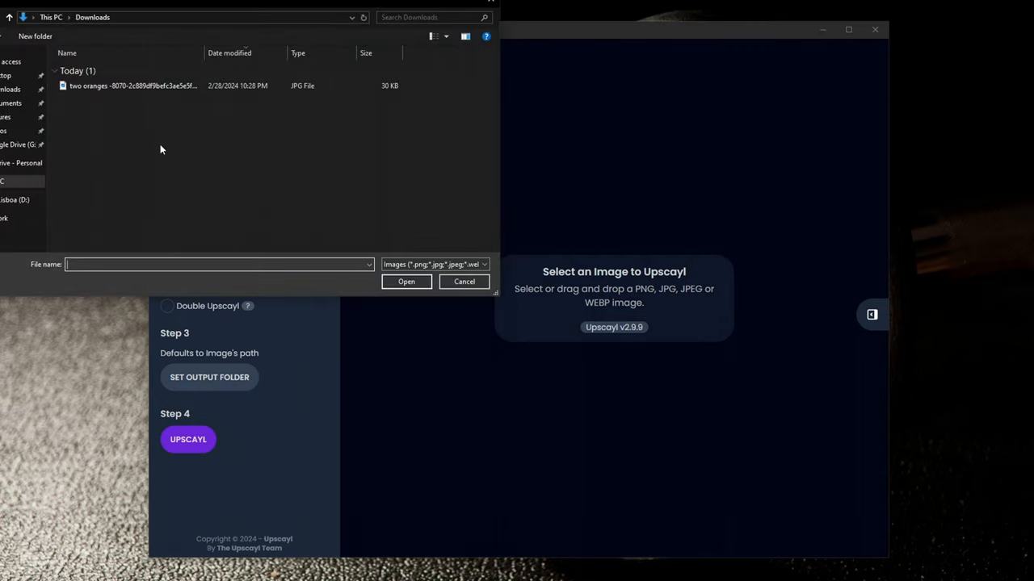
pyautogui.click(133, 86)
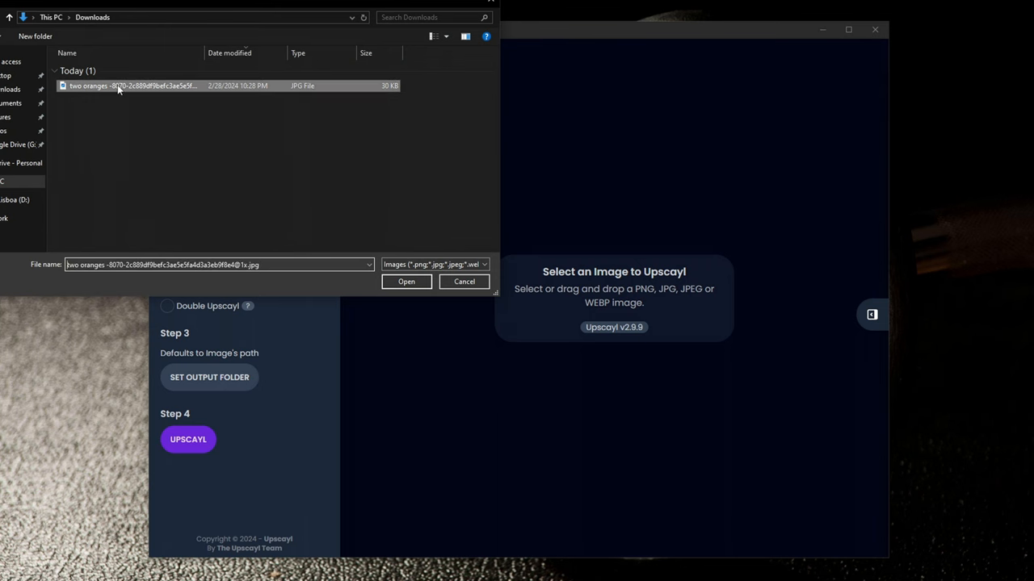
pyautogui.click(406, 280)
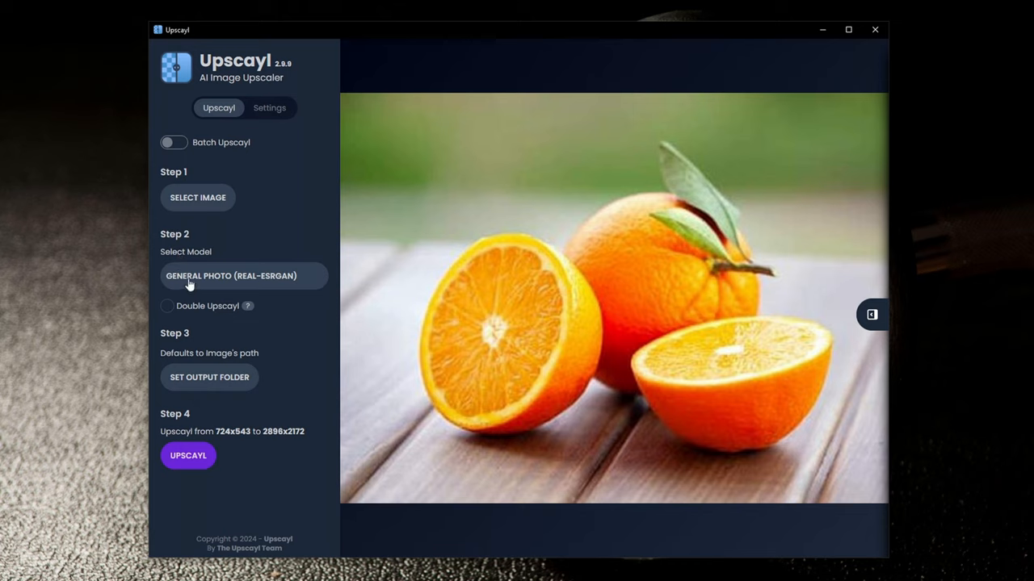
# Choose the General Photo (Real-ESRGAN) model and leave Double Upscayl off.
pyautogui.click(243, 275)
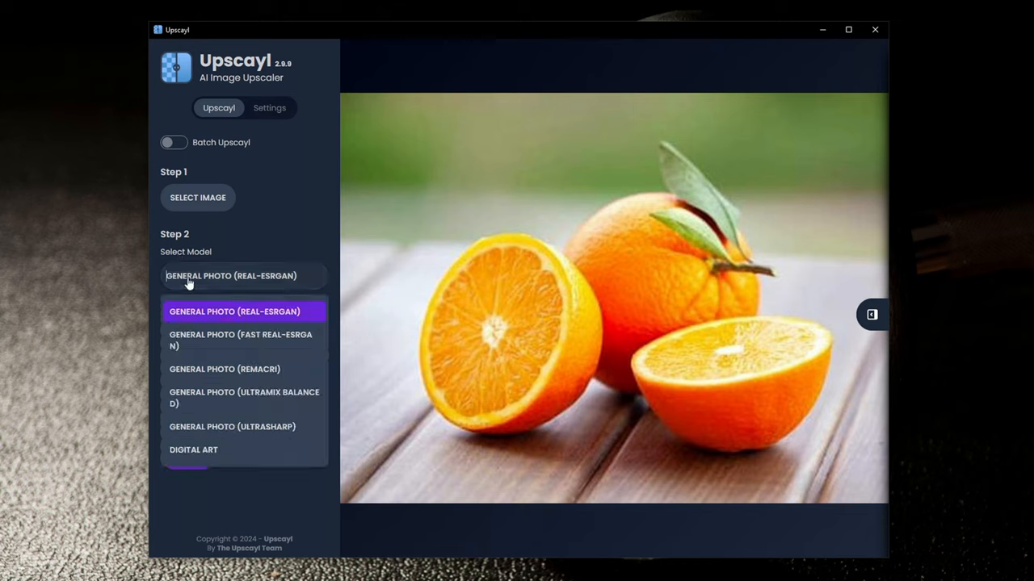
pyautogui.moveTo(224, 281)
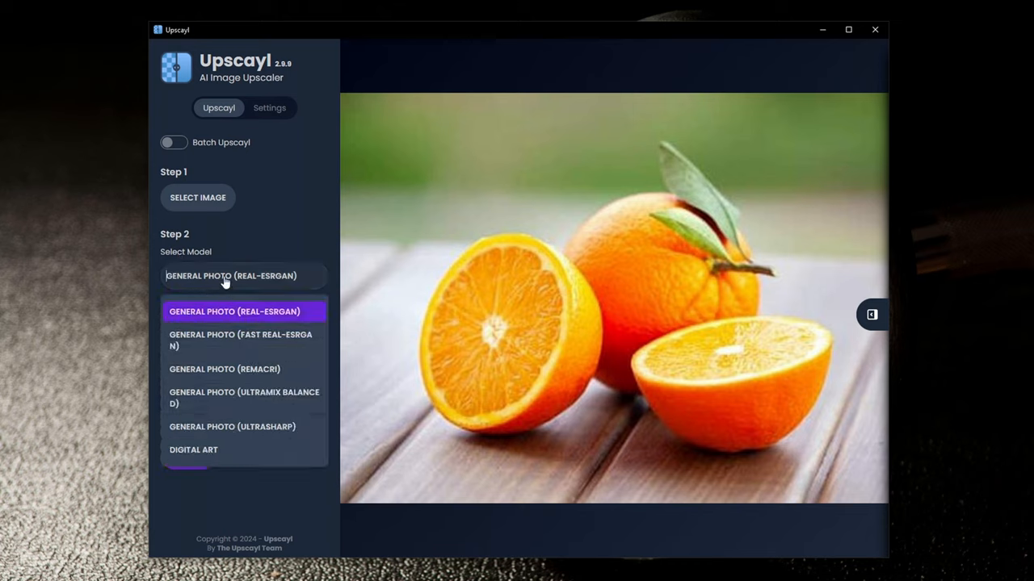
pyautogui.click(234, 310)
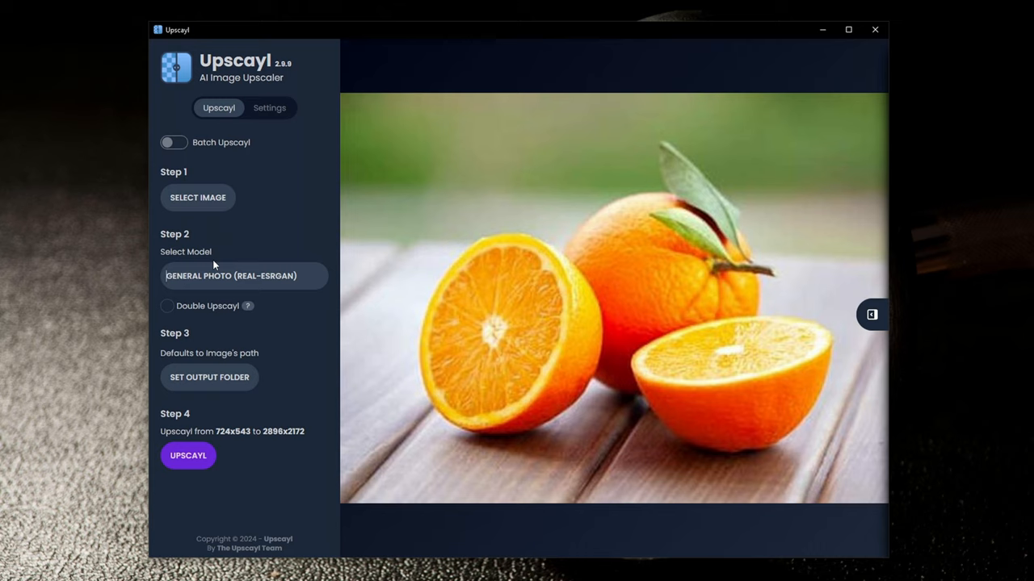
pyautogui.moveTo(226, 247)
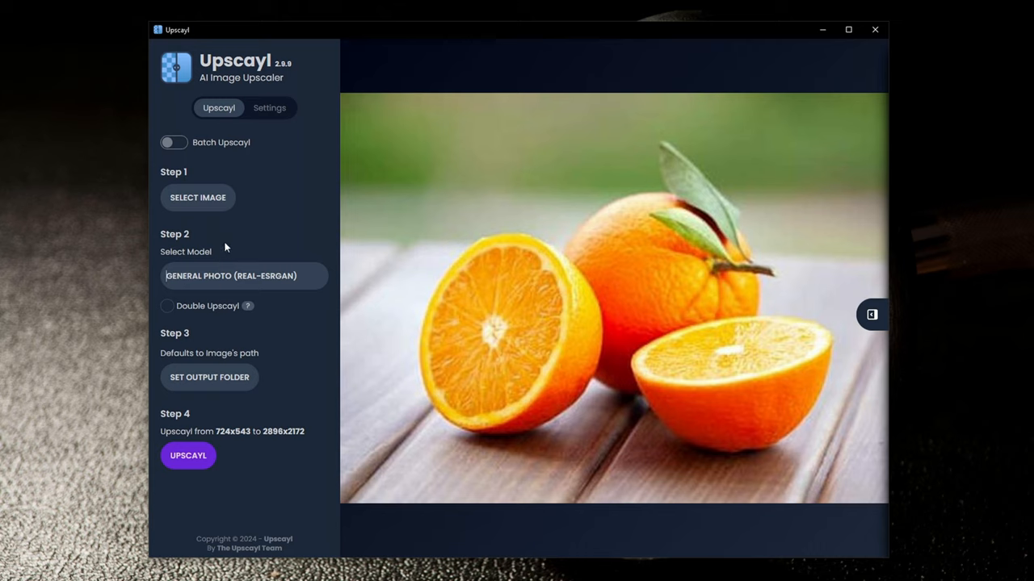
pyautogui.moveTo(203, 284)
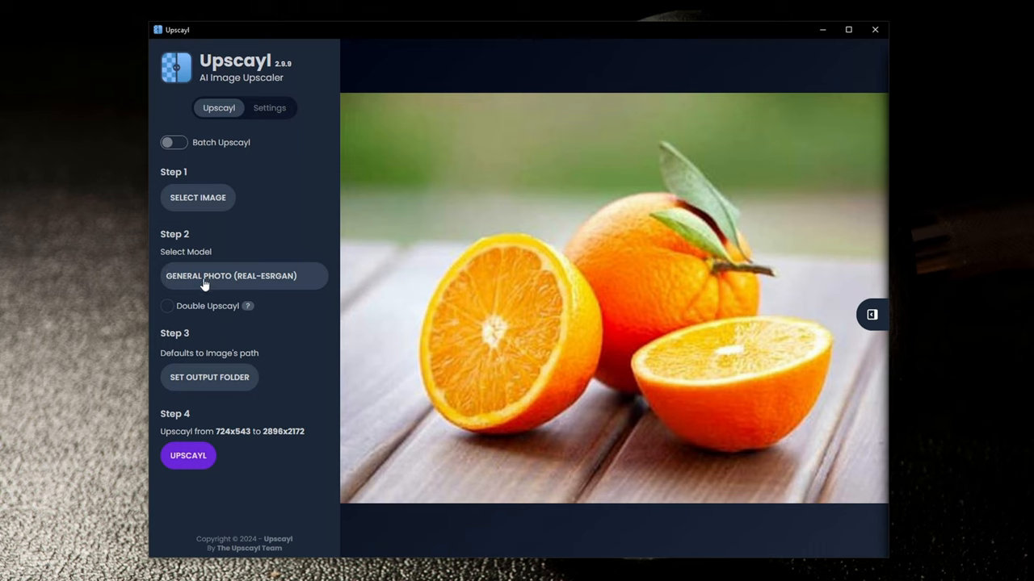
pyautogui.click(242, 274)
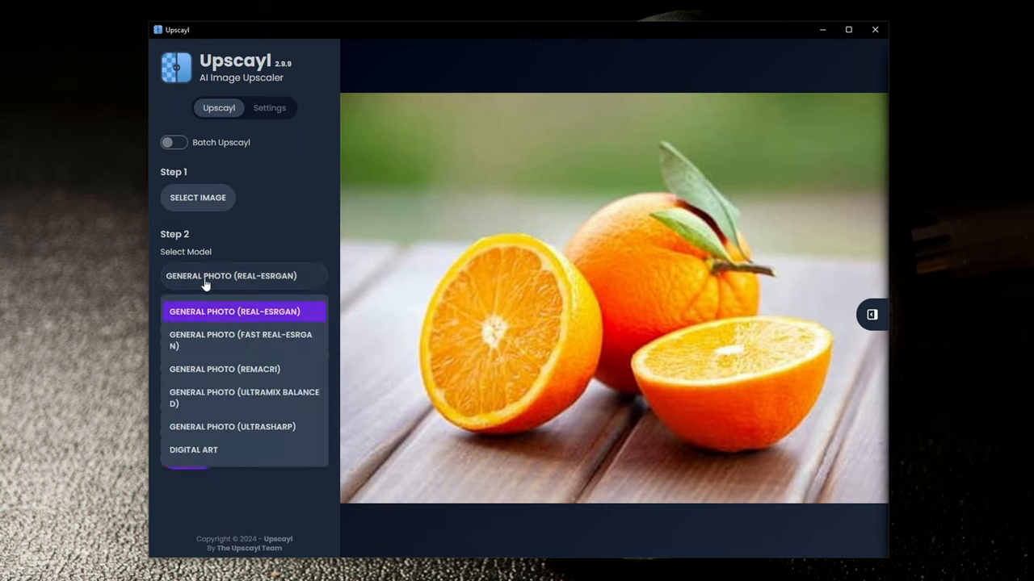
pyautogui.moveTo(210, 274)
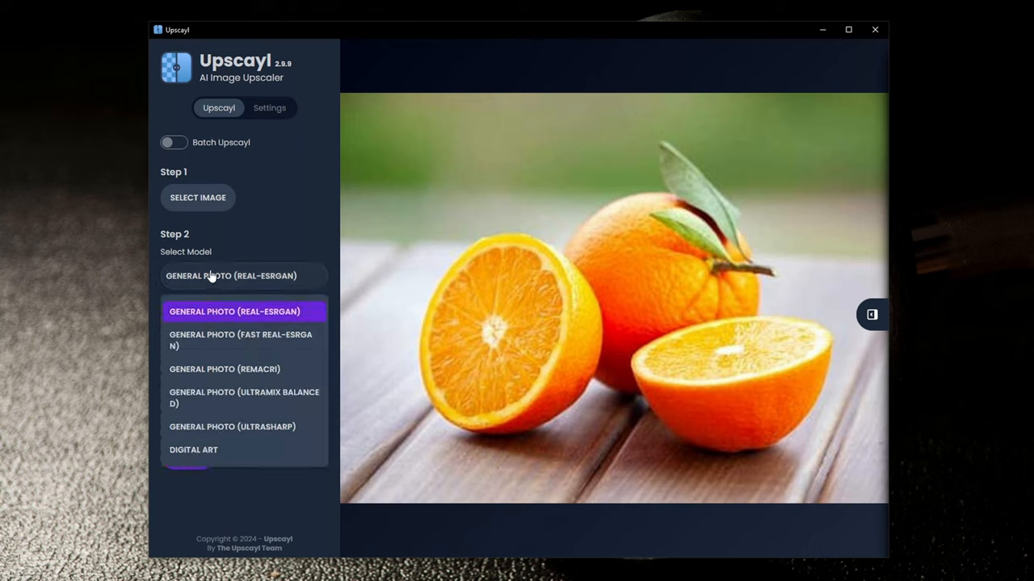
pyautogui.click(234, 310)
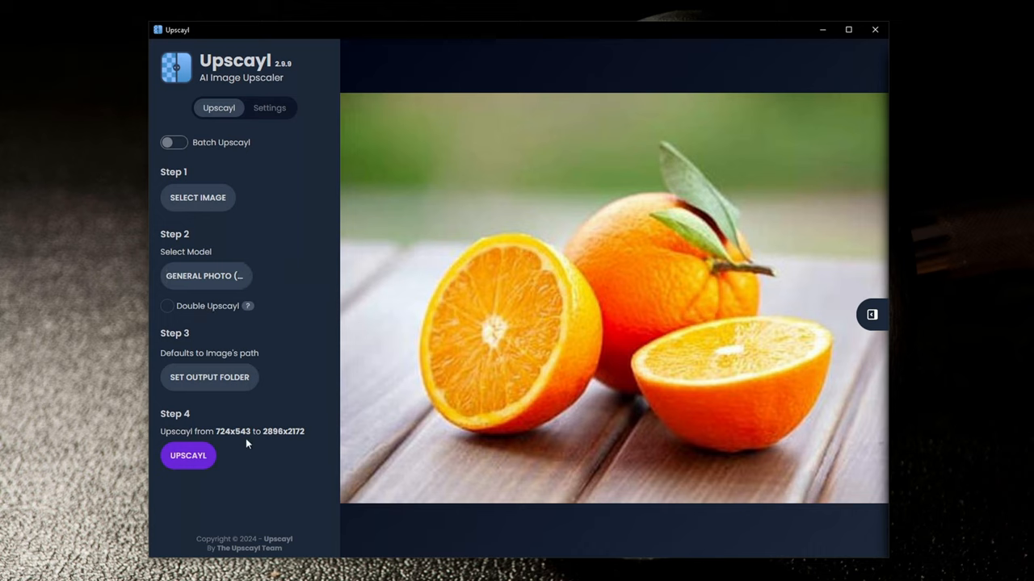
pyautogui.click(166, 307)
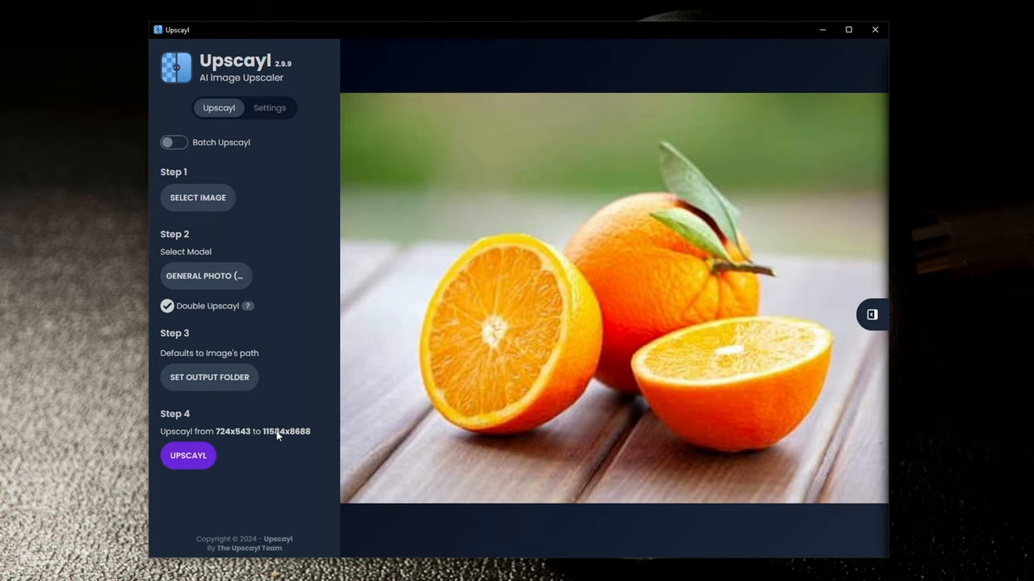
pyautogui.click(168, 305)
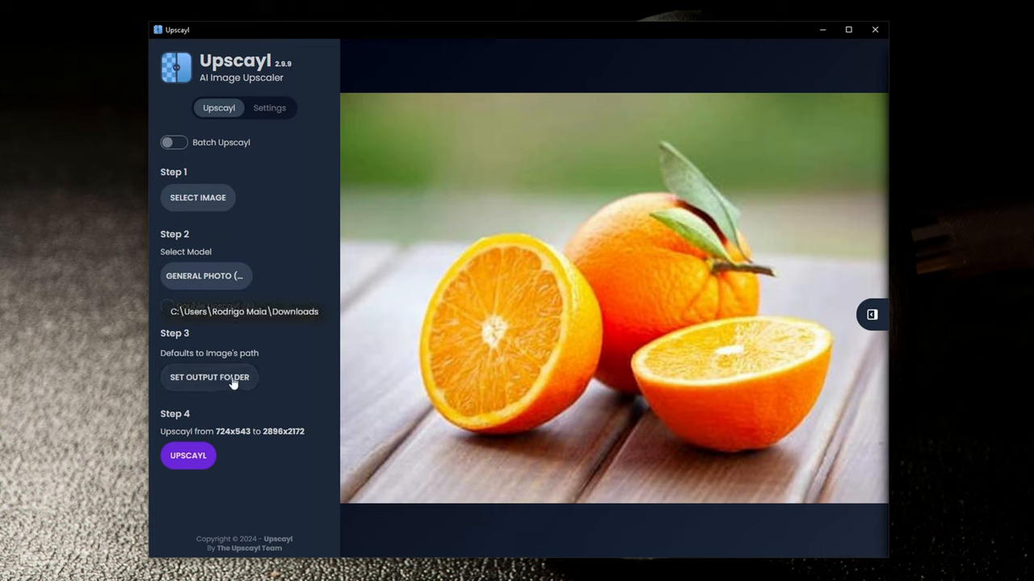
pyautogui.moveTo(220, 395)
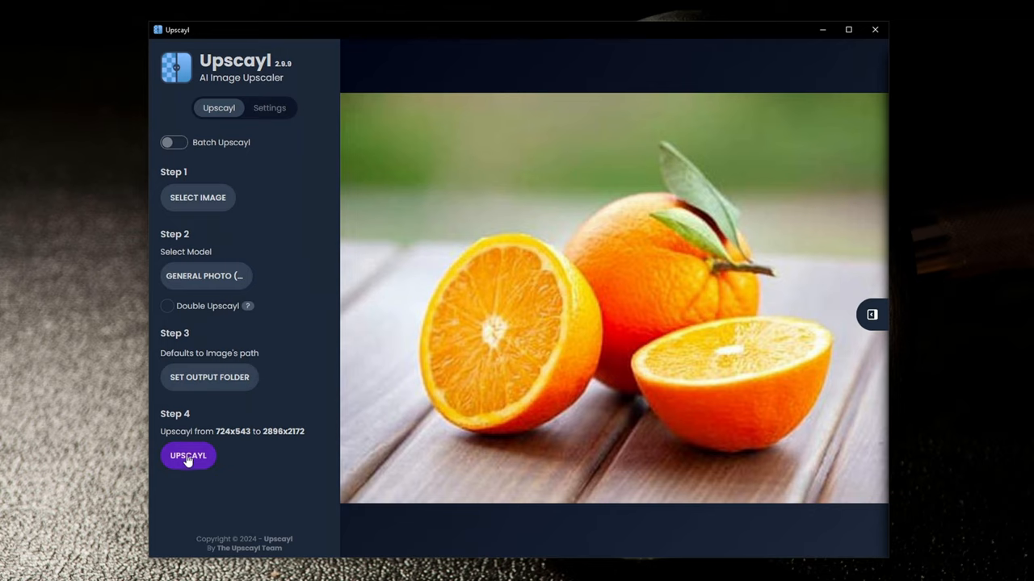
# Run the upscale to Downloads and view the new oranges PNG from the folder.
pyautogui.click(188, 456)
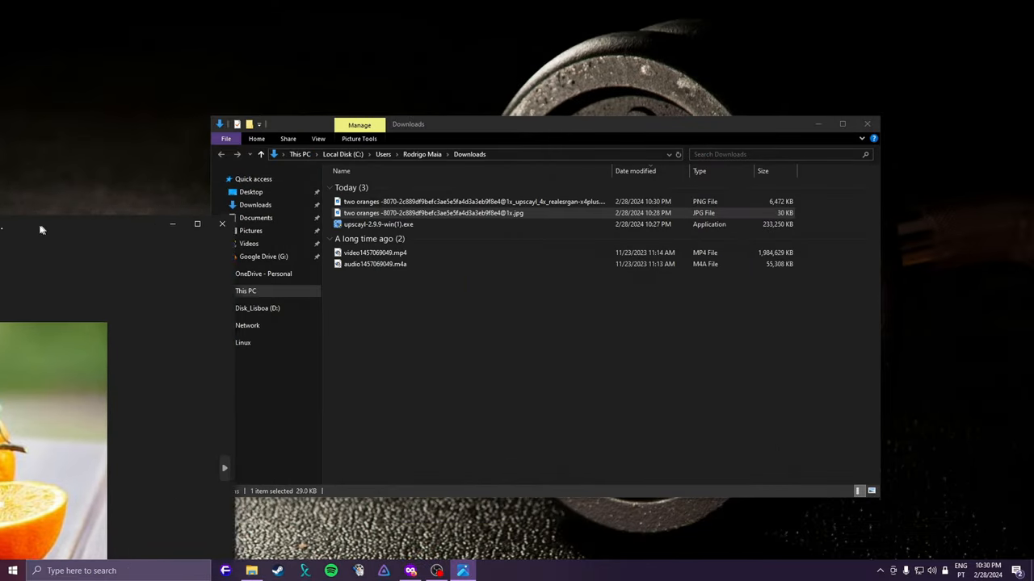
pyautogui.doubleClick(471, 214)
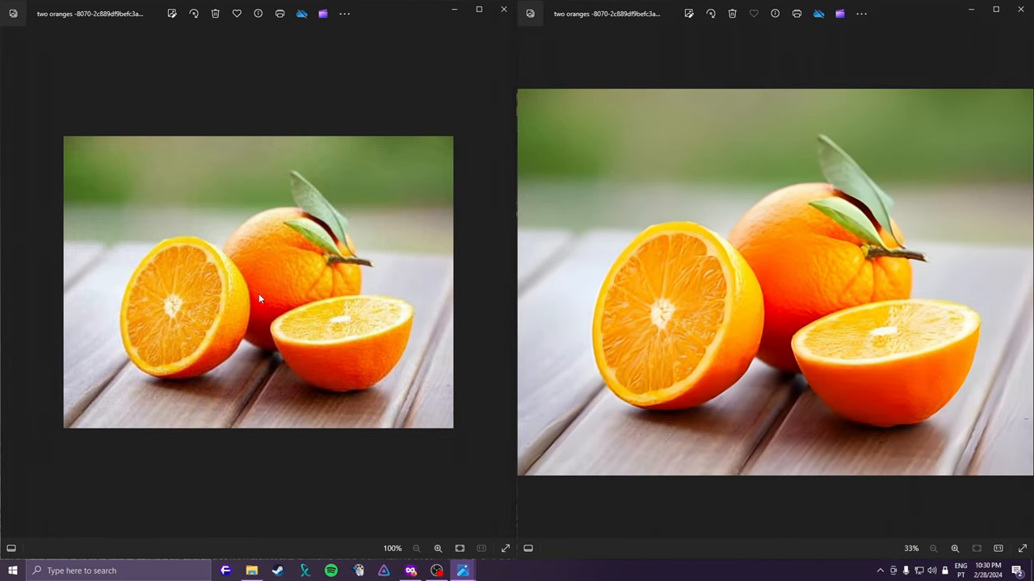
pyautogui.moveTo(622, 292)
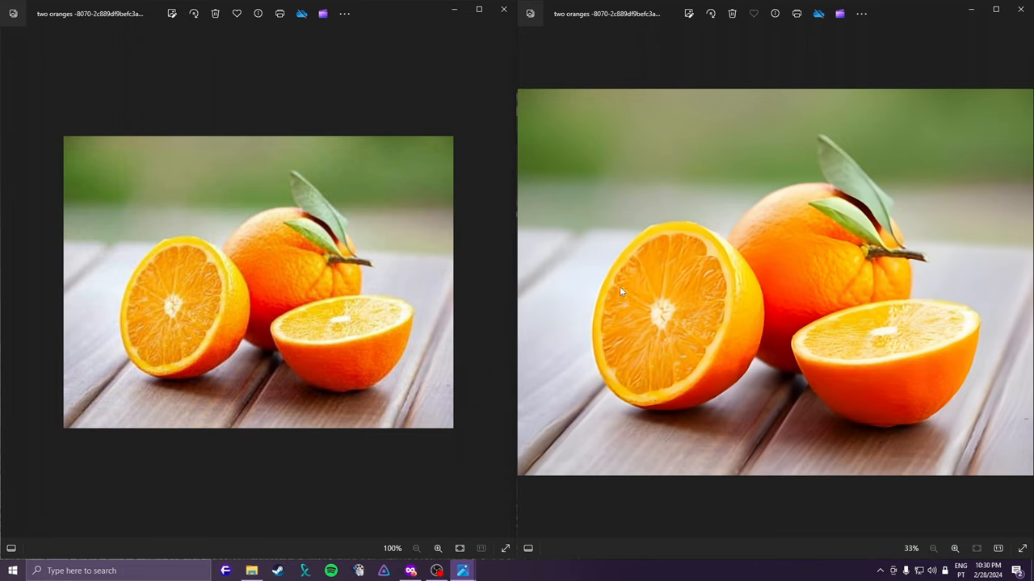
pyautogui.moveTo(578, 294)
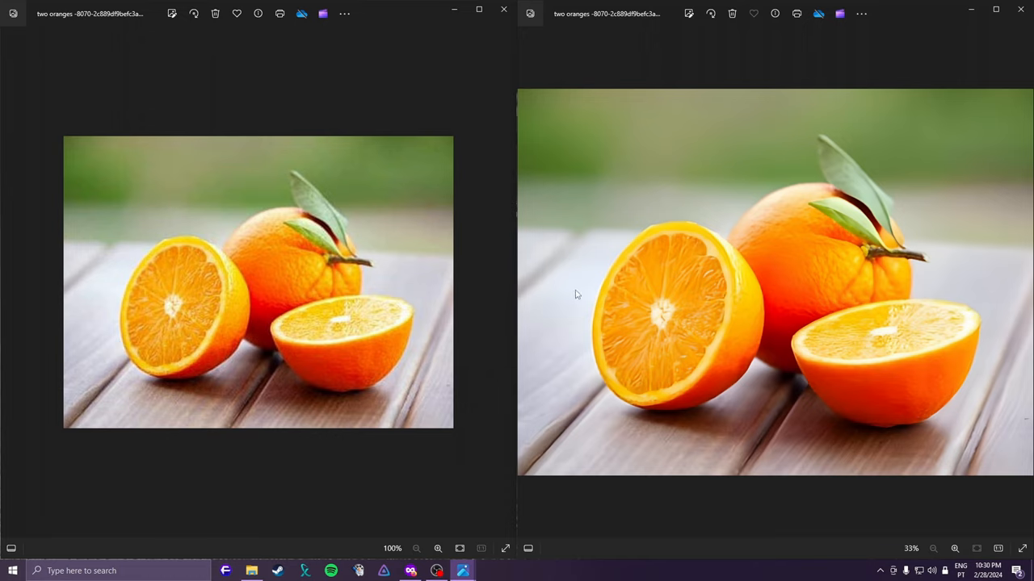
pyautogui.moveTo(589, 248)
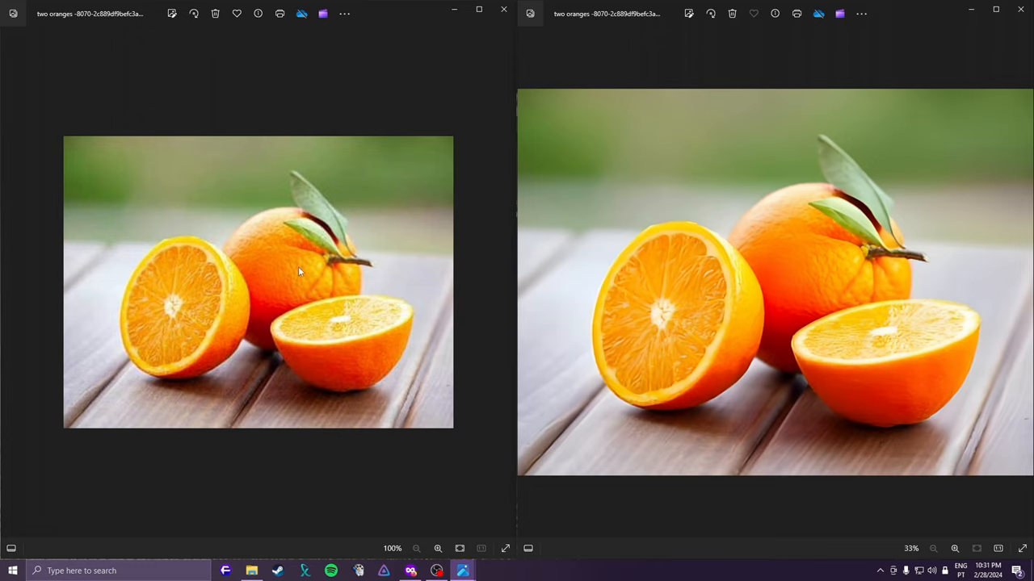
pyautogui.moveTo(290, 271)
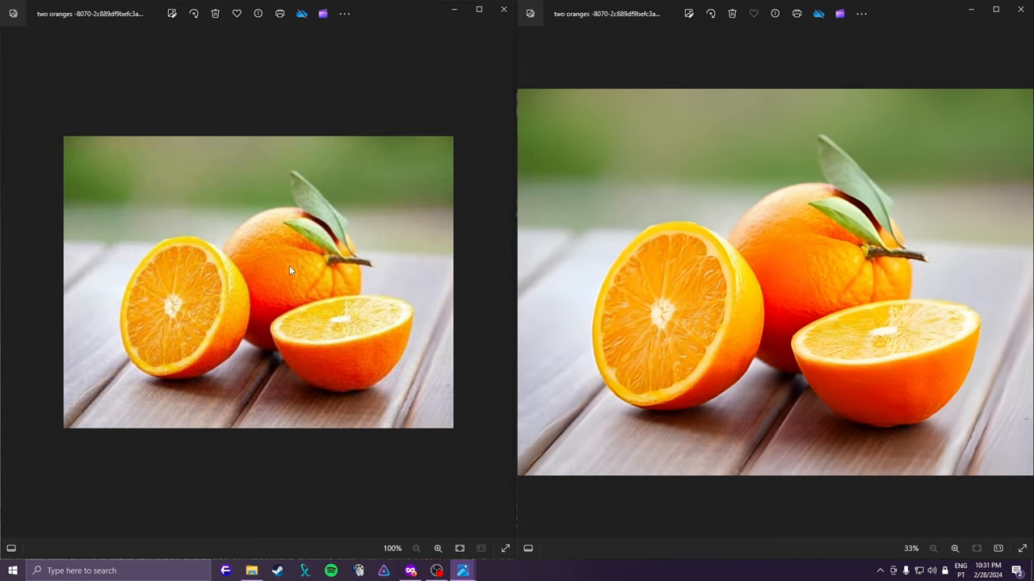
pyautogui.moveTo(698, 292)
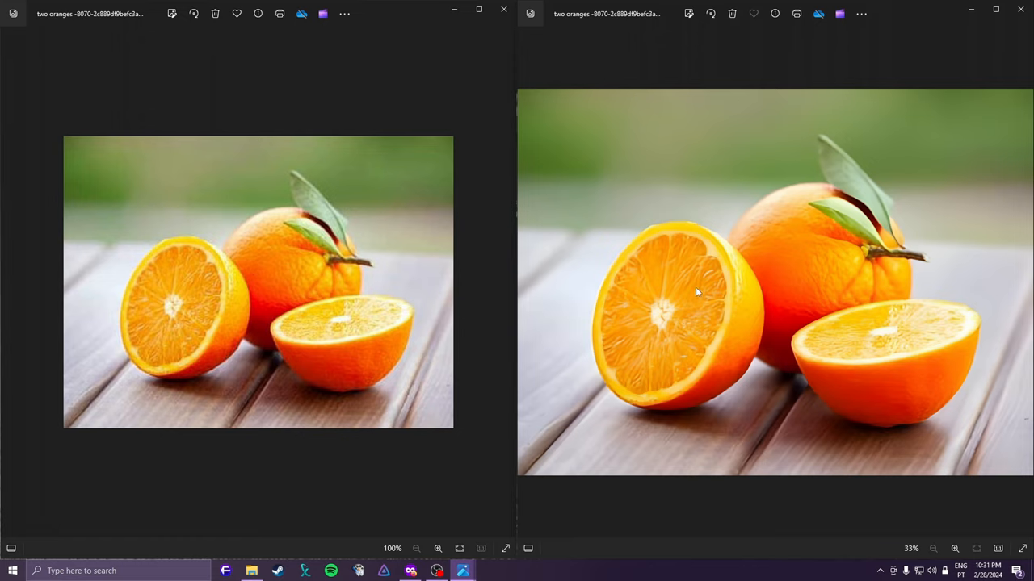
pyautogui.moveTo(668, 297)
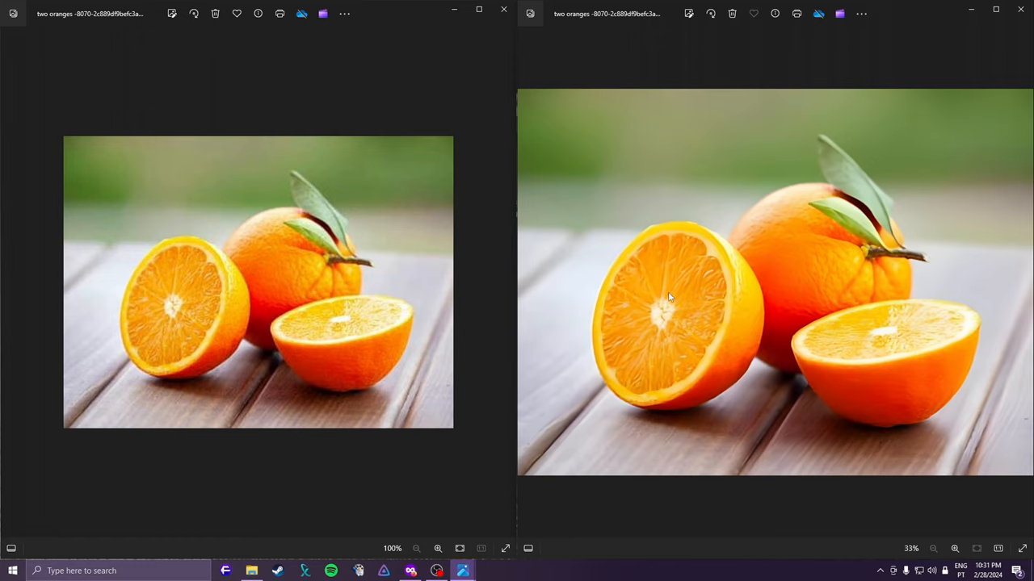
pyautogui.moveTo(600, 283)
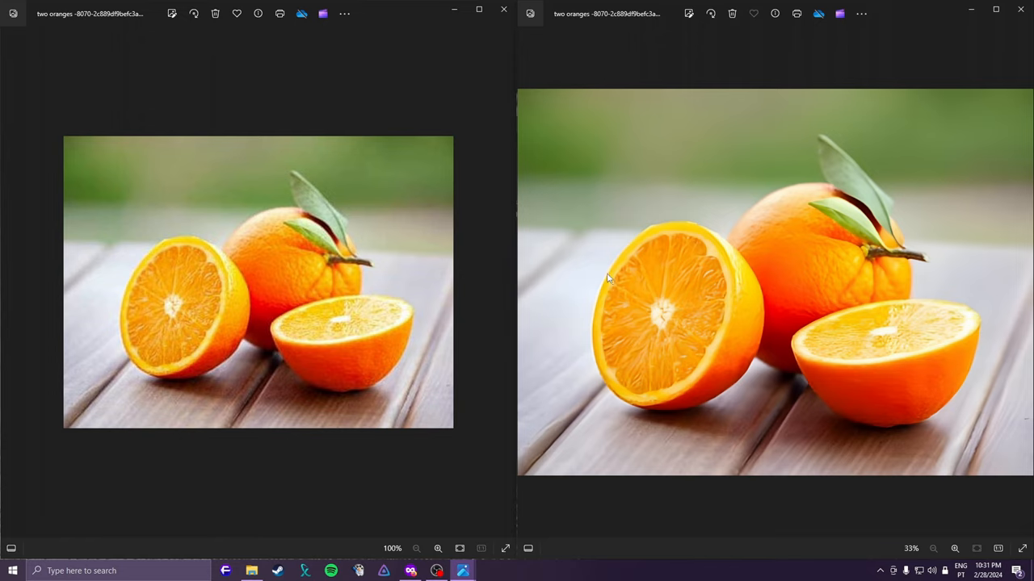
pyautogui.moveTo(675, 213)
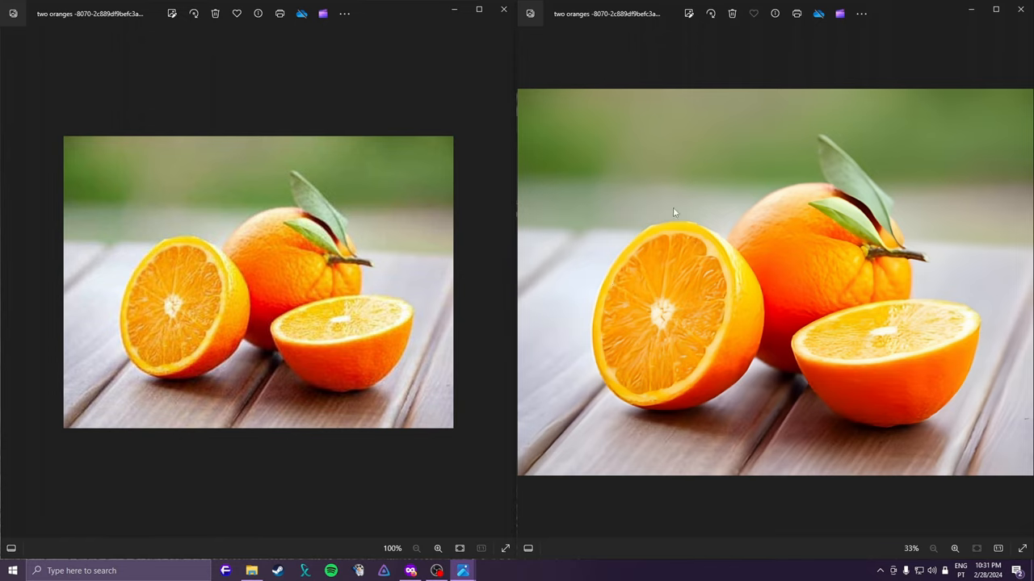
pyautogui.moveTo(769, 283)
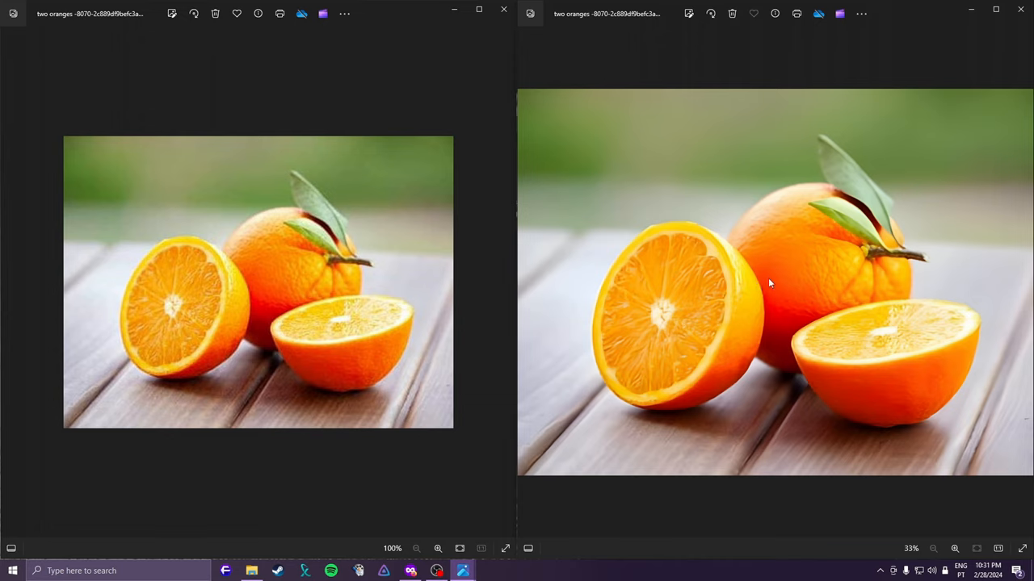
pyautogui.moveTo(843, 224)
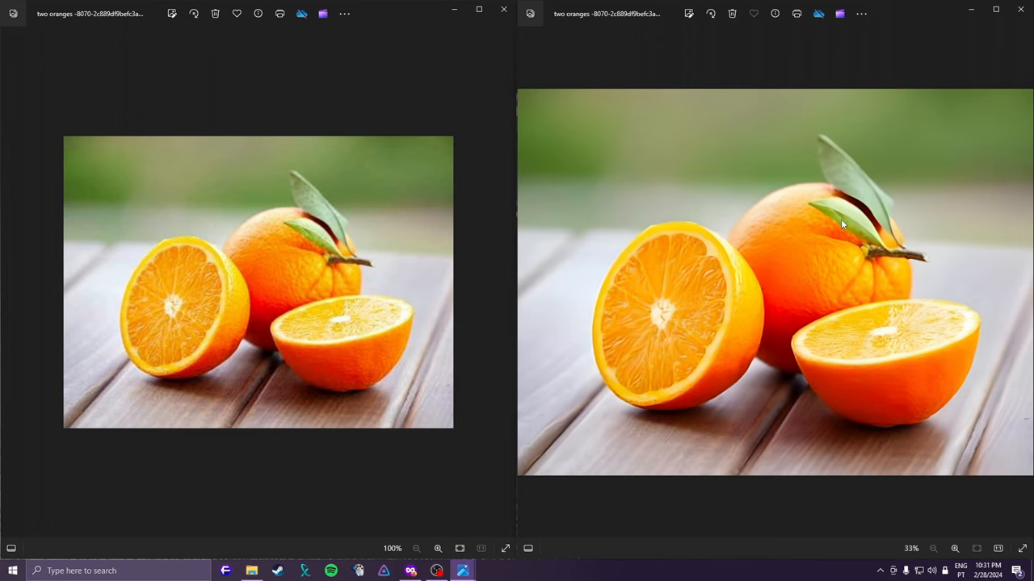
pyautogui.moveTo(686, 317)
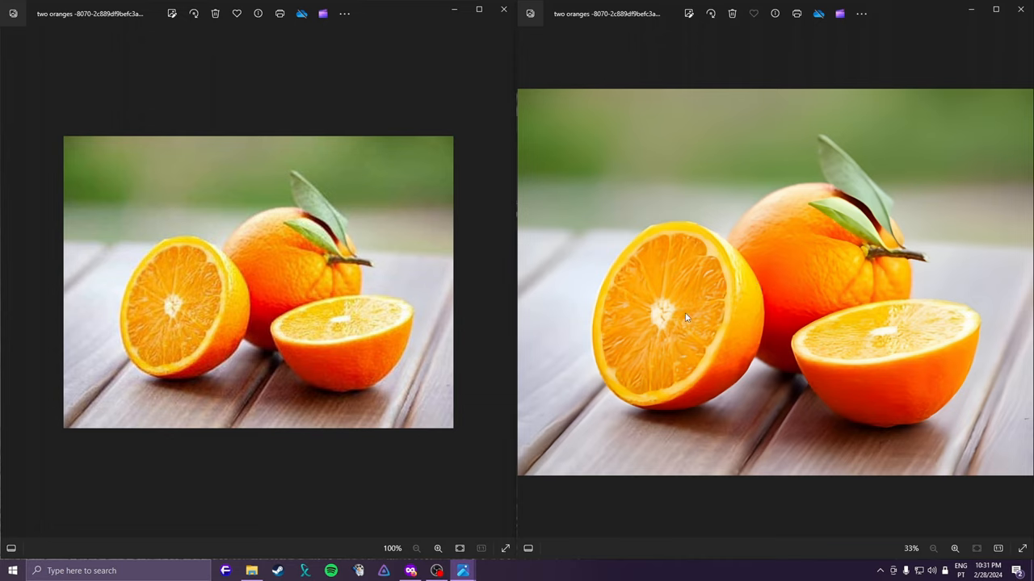
pyautogui.moveTo(669, 294)
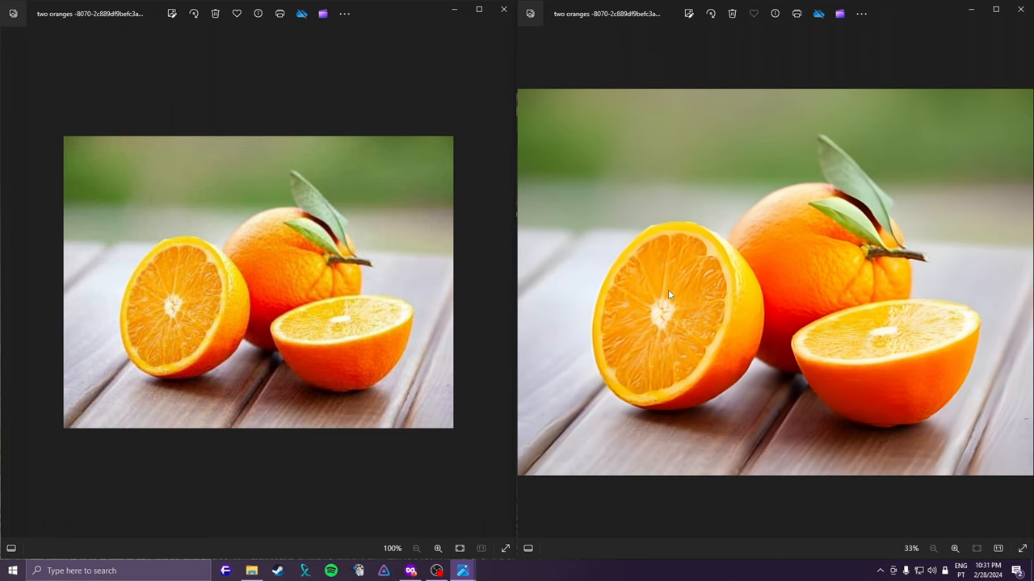